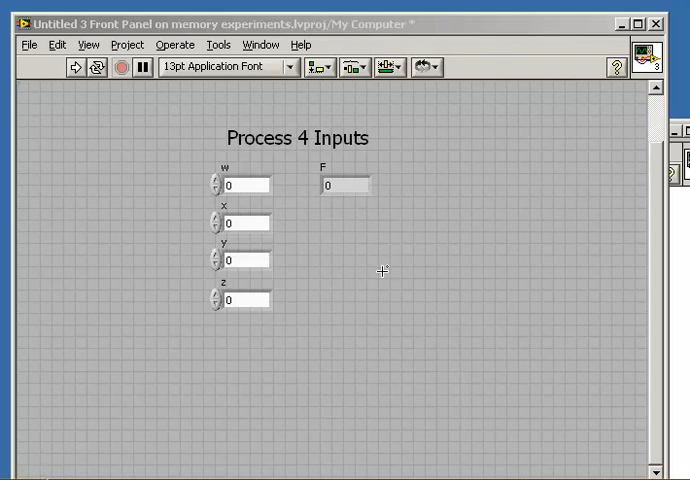
{"action": "mouse_move", "coordinate": [360, 246]}
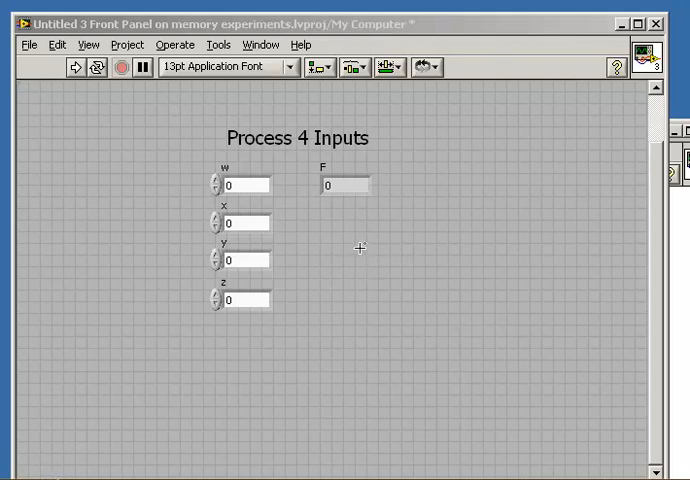
{"action": "mouse_move", "coordinate": [336, 340]}
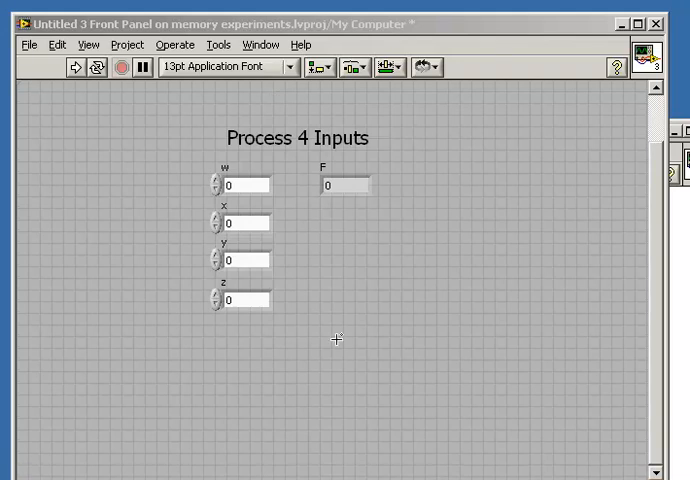
{"action": "mouse_move", "coordinate": [384, 332]}
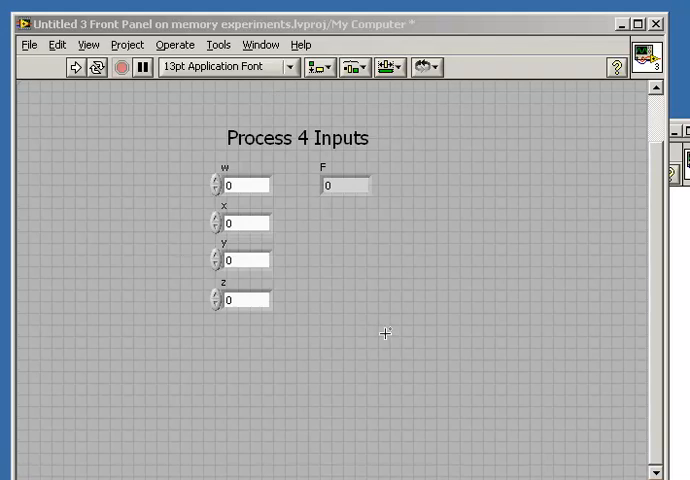
{"action": "mouse_move", "coordinate": [164, 108]}
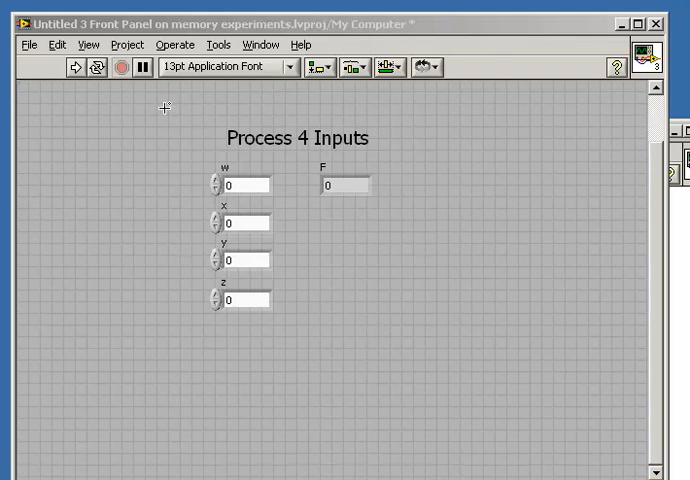
{"action": "mouse_move", "coordinate": [606, 280]}
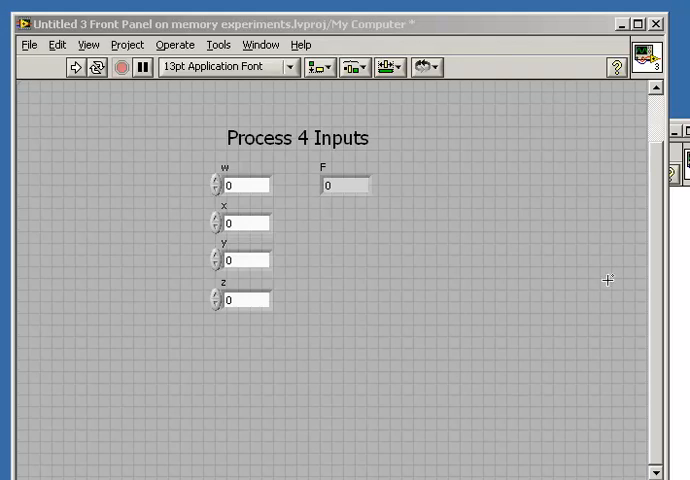
{"action": "mouse_move", "coordinate": [136, 368]}
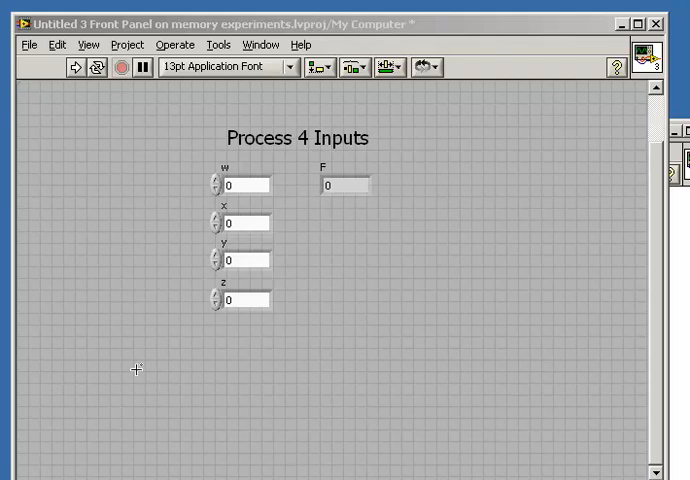
{"action": "mouse_move", "coordinate": [120, 336]}
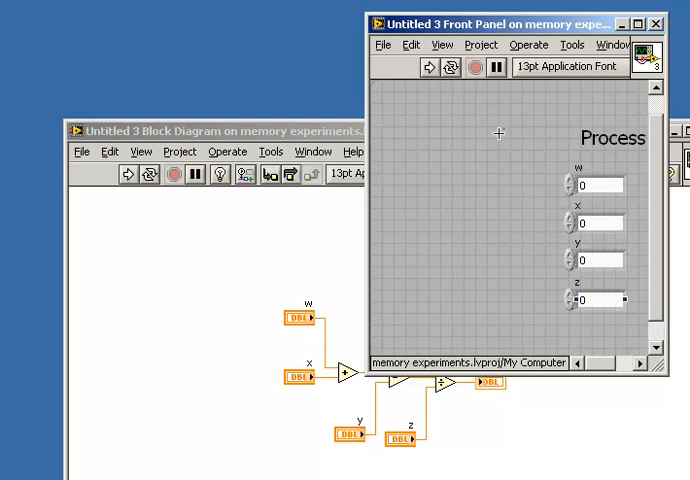
{"action": "mouse_move", "coordinate": [512, 152]}
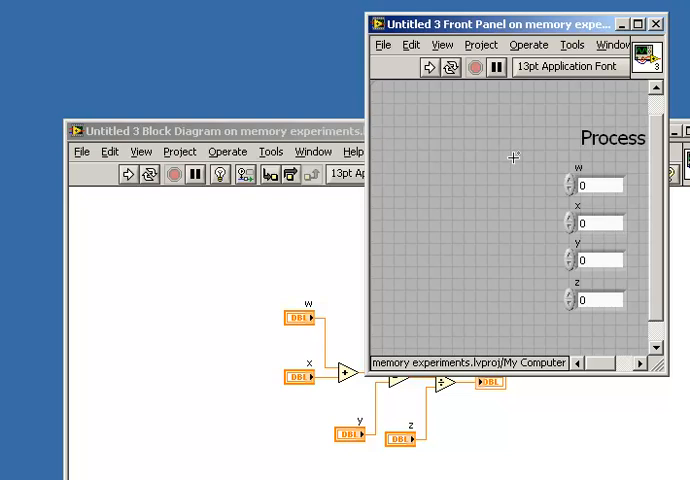
{"action": "mouse_move", "coordinate": [528, 220]}
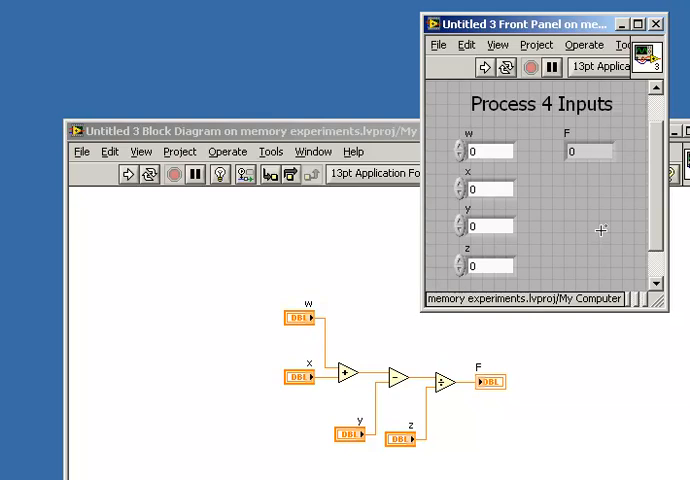
- Bring up the VI Properties dialog for Untitled 3 from the File menu
{"action": "left_click_drag", "start_coordinate": [520, 24], "coordinate": [376, 76]}
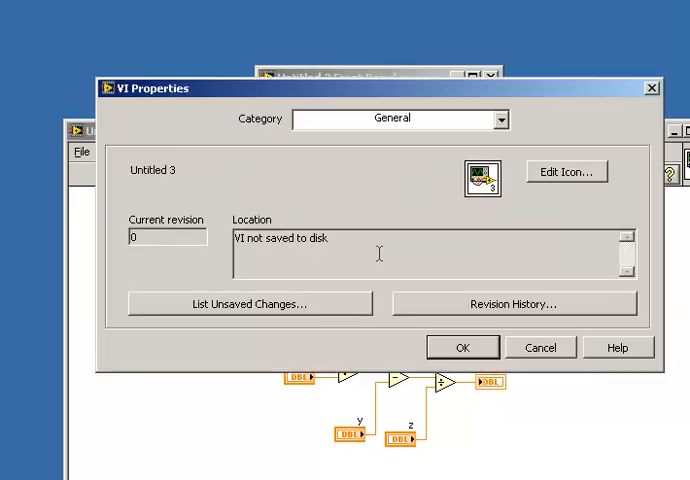
{"action": "mouse_move", "coordinate": [502, 122]}
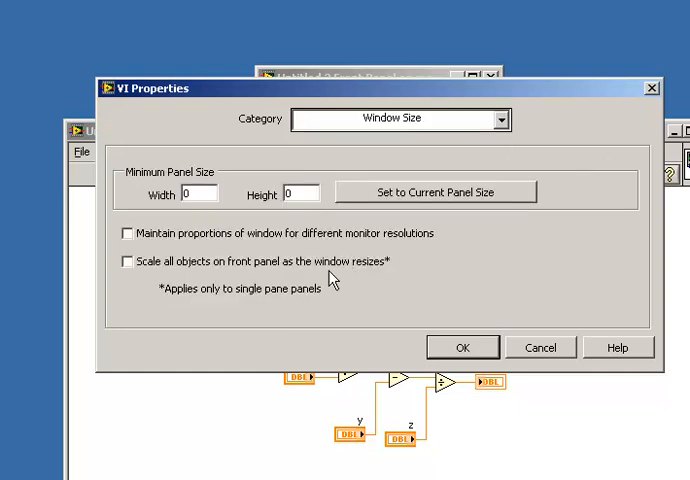
- In the Window Size category, set the minimum panel size to the current 229 by 218 and confirm
{"action": "left_click", "coordinate": [194, 192]}
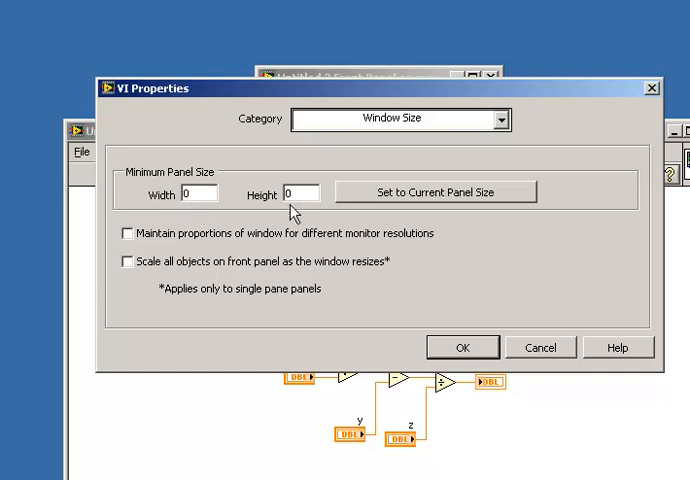
{"action": "mouse_move", "coordinate": [292, 216]}
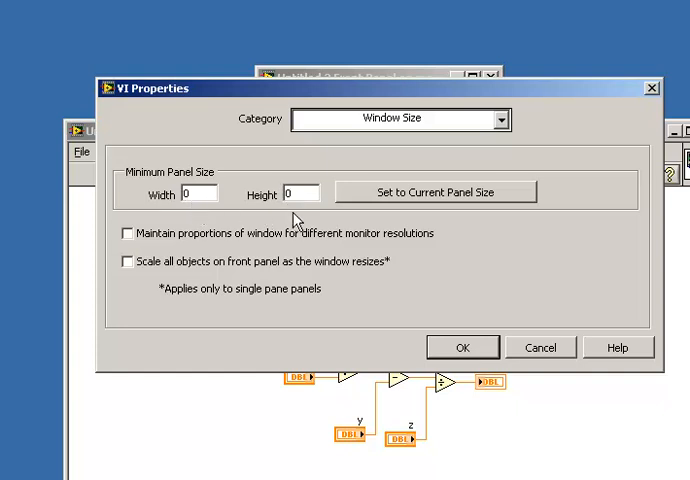
{"action": "mouse_move", "coordinate": [440, 202]}
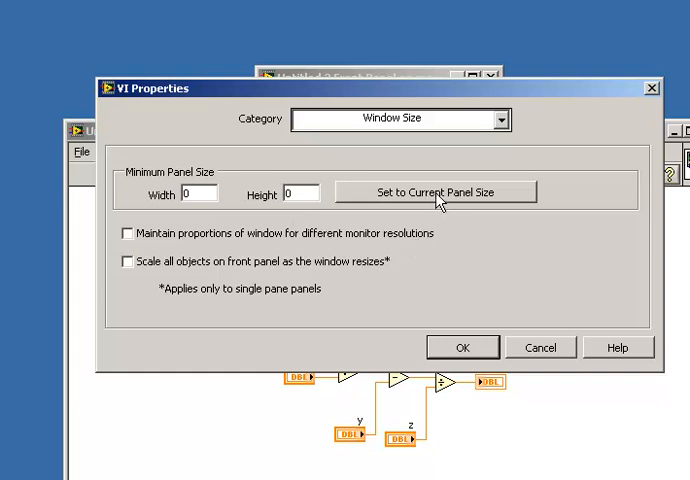
{"action": "left_click", "coordinate": [436, 192]}
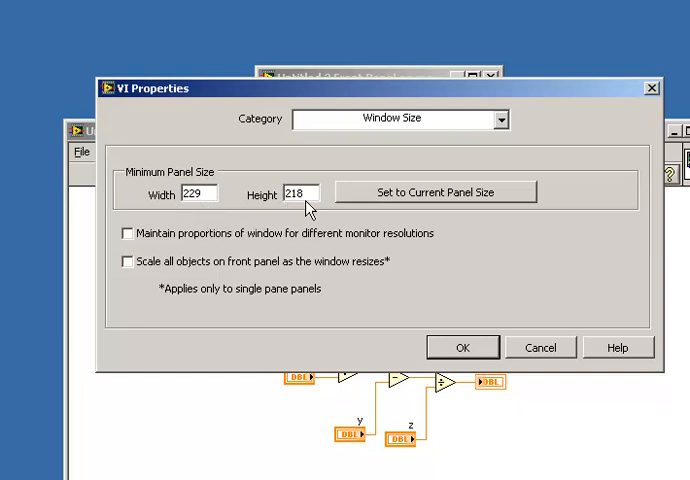
{"action": "mouse_move", "coordinate": [464, 348]}
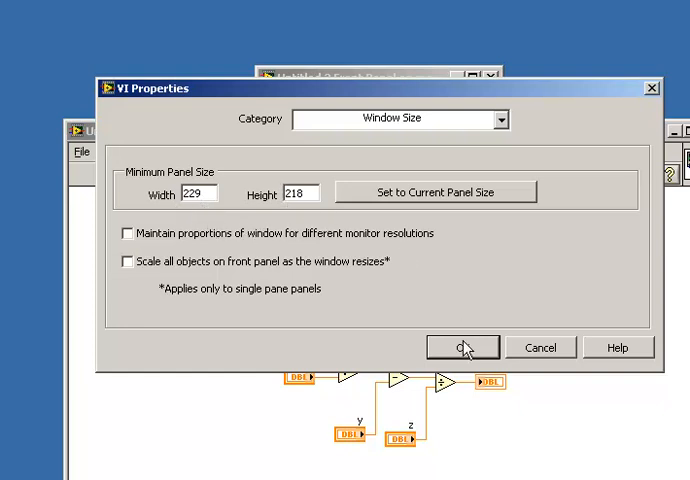
{"action": "left_click", "coordinate": [464, 348]}
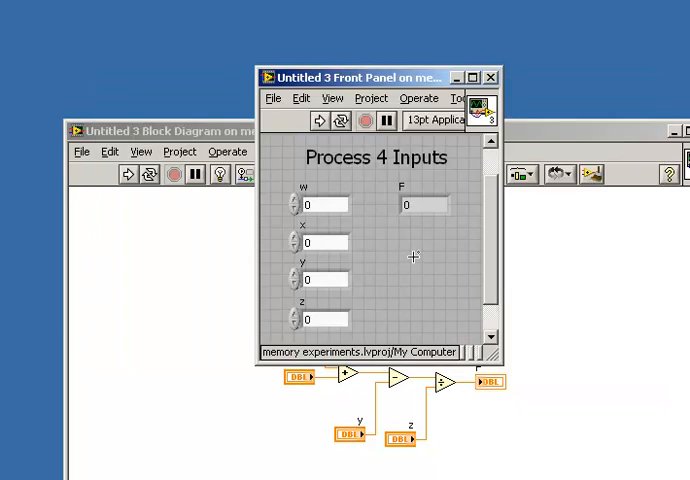